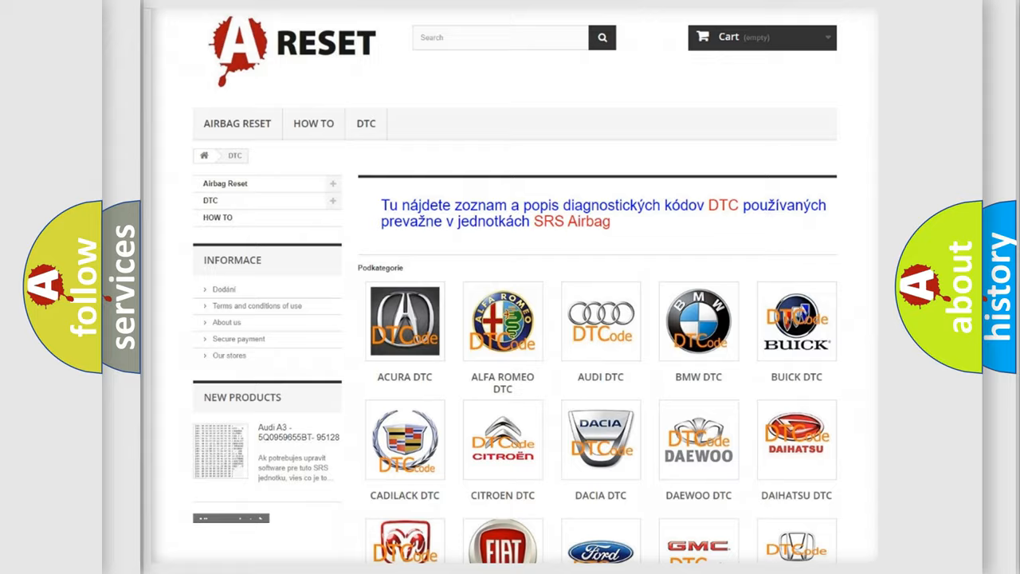
Open the FIAT DTC subcategory and scroll through its grid of diagnostic code entries.
{"action": "scroll", "scroll_direction": "down", "scroll_amount": 3}
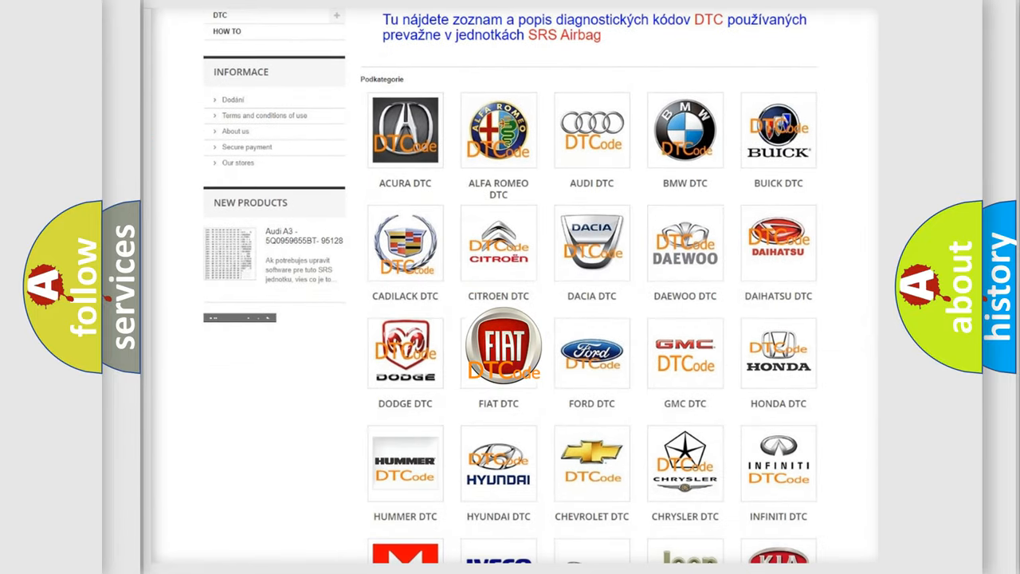
{"action": "left_click", "coordinate": [497, 347]}
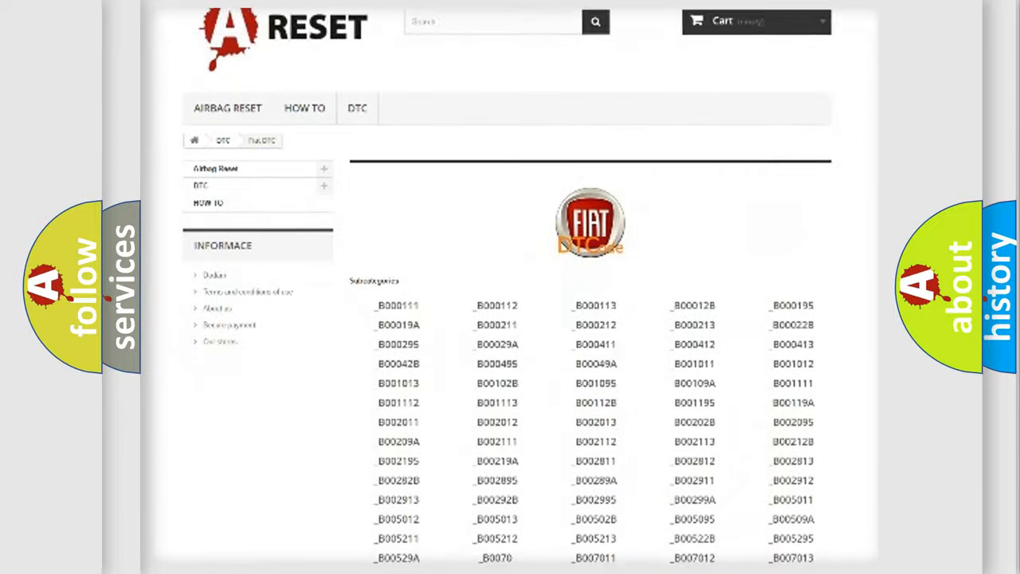
{"action": "scroll", "scroll_direction": "down", "scroll_amount": 3}
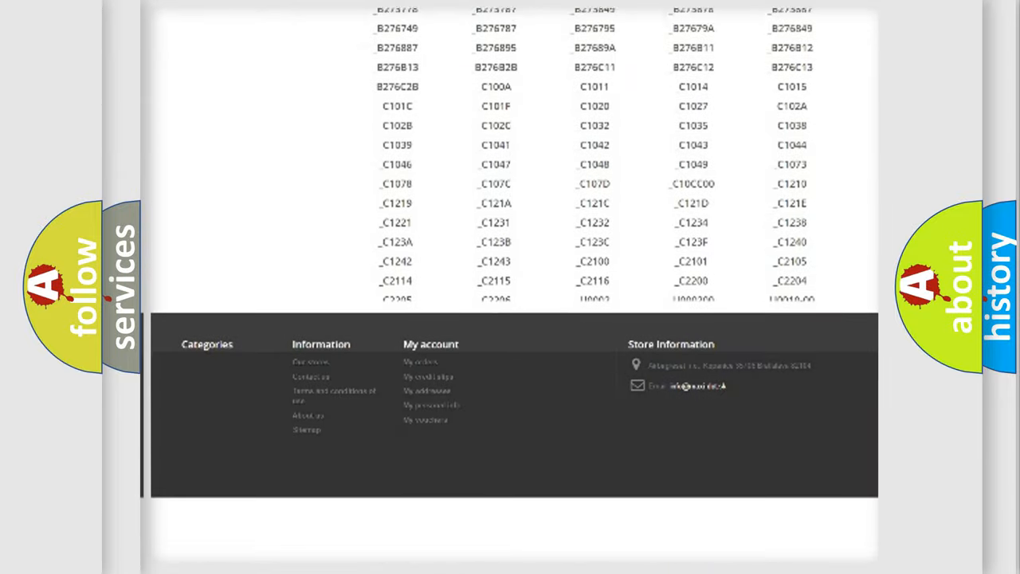
{"action": "scroll", "scroll_direction": "down", "scroll_amount": 3}
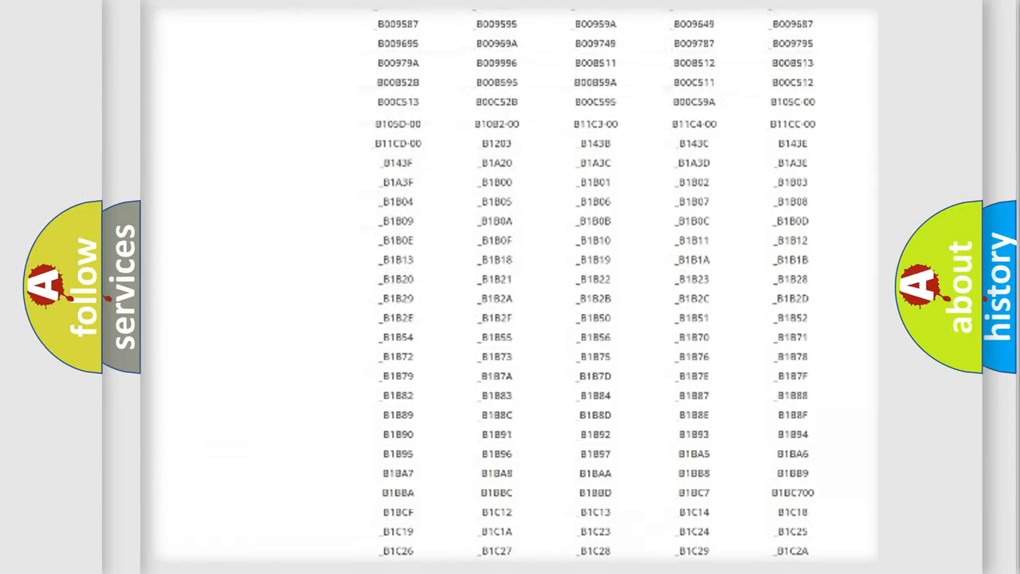